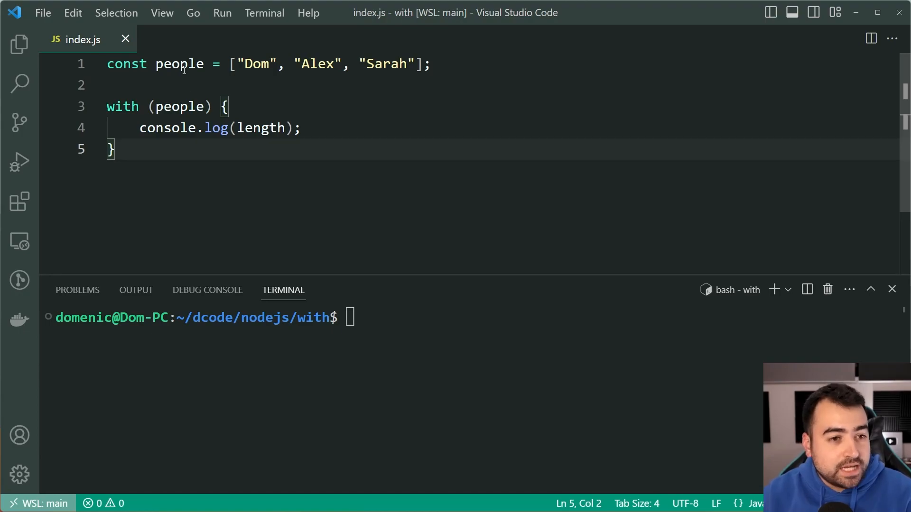
# Run index.js with node in the integrated terminal so it prints the array length, 3
pyautogui.doubleClick(179, 64)
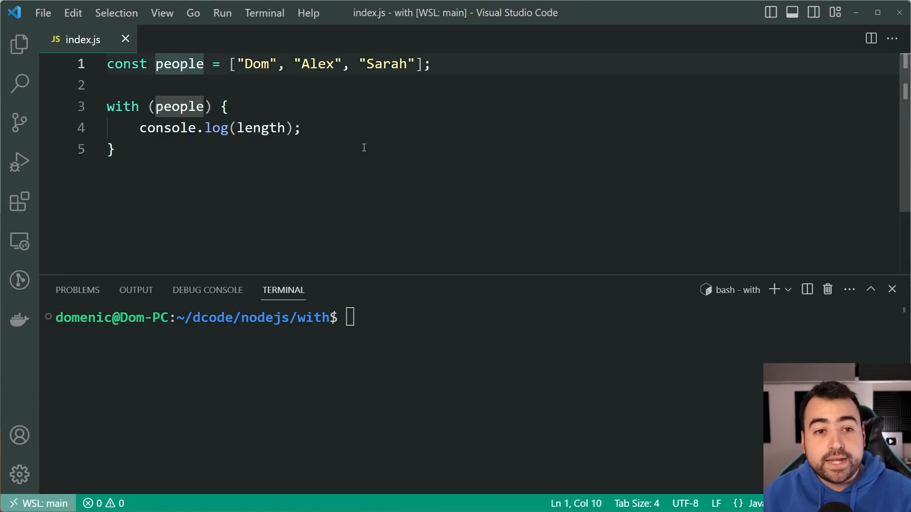
pyautogui.moveTo(375, 69)
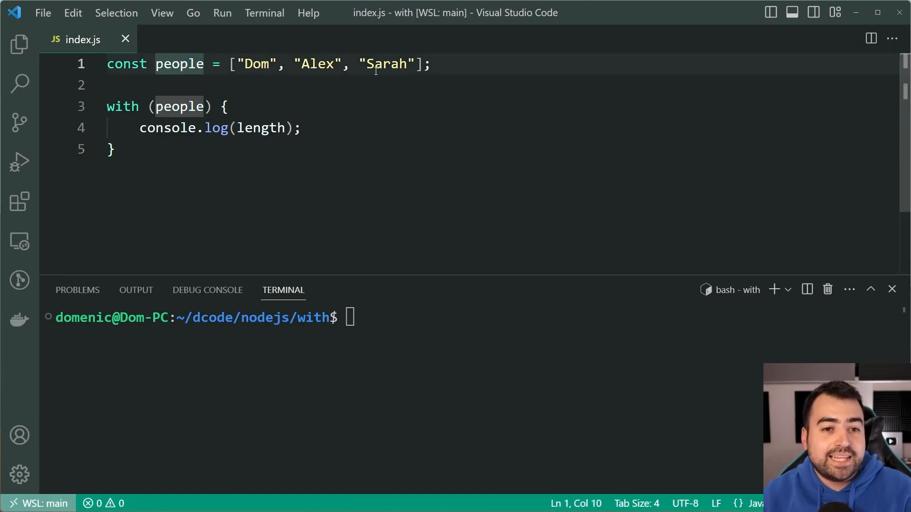
pyautogui.moveTo(481, 76)
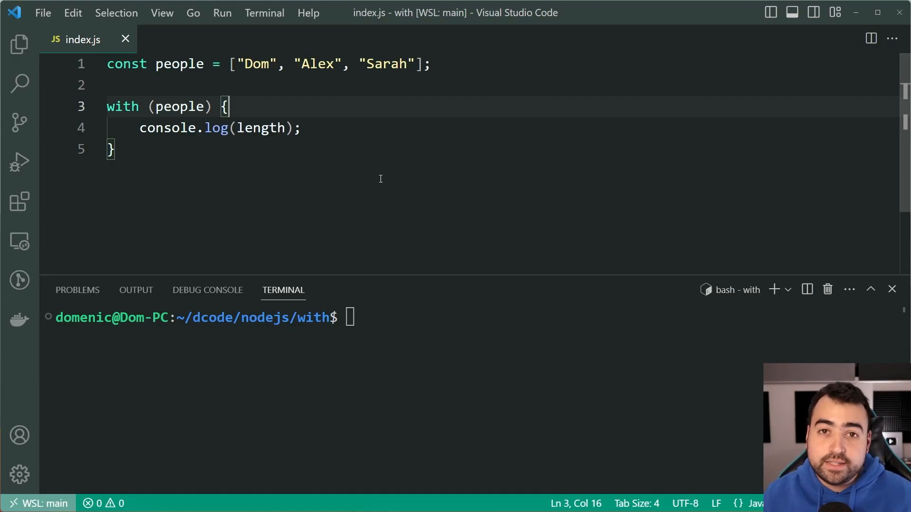
pyautogui.moveTo(297, 95)
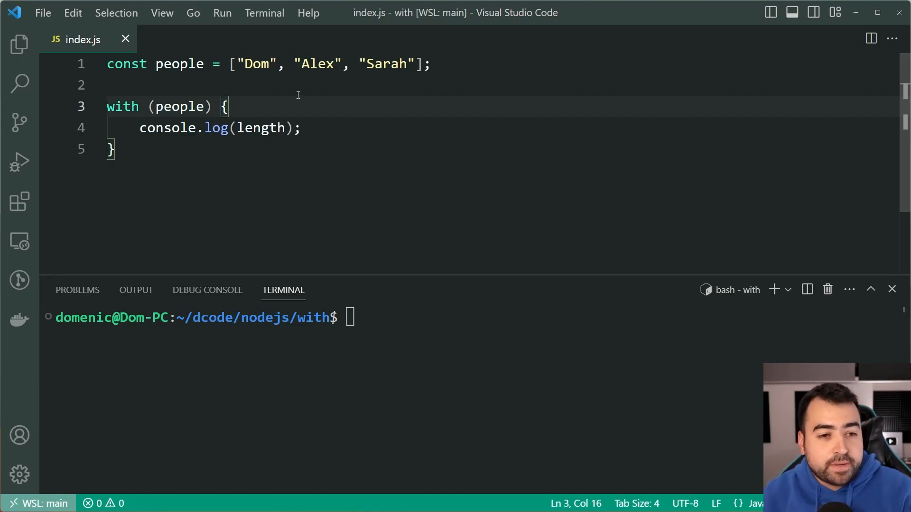
pyautogui.click(300, 128)
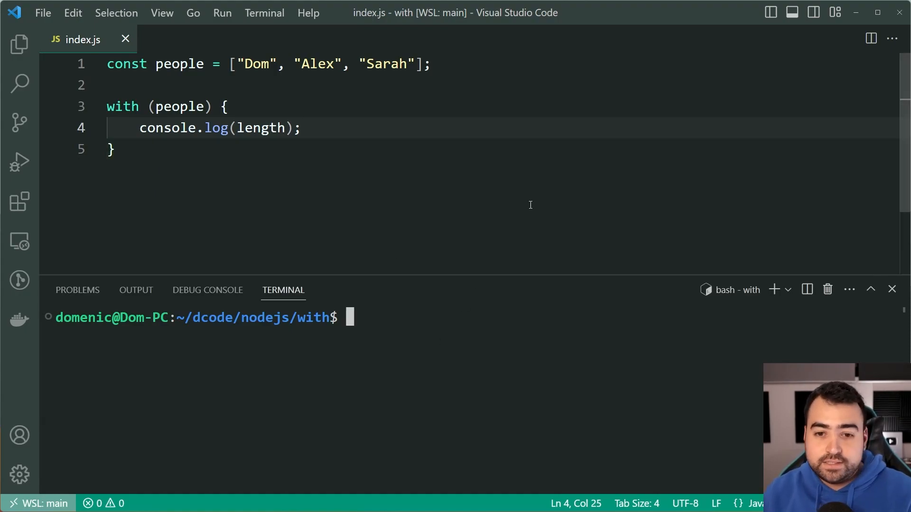
pyautogui.write('node index.js')
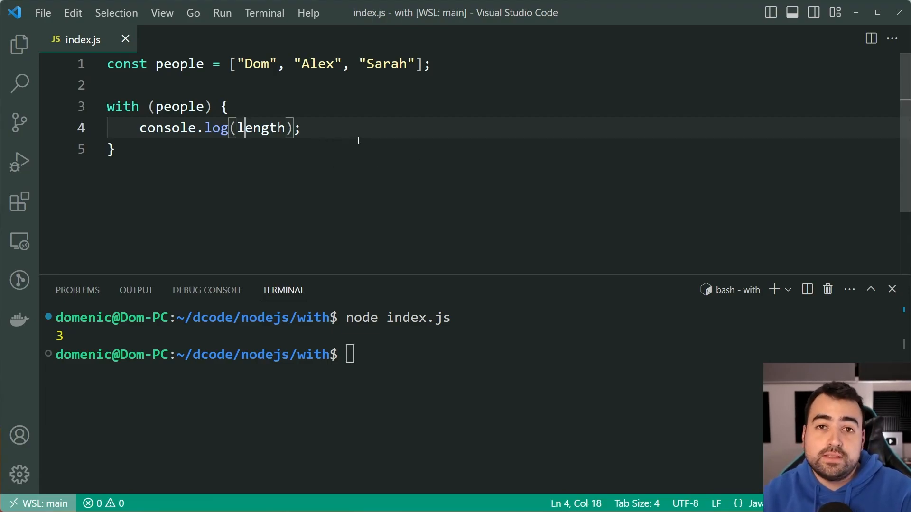
pyautogui.moveTo(446, 191)
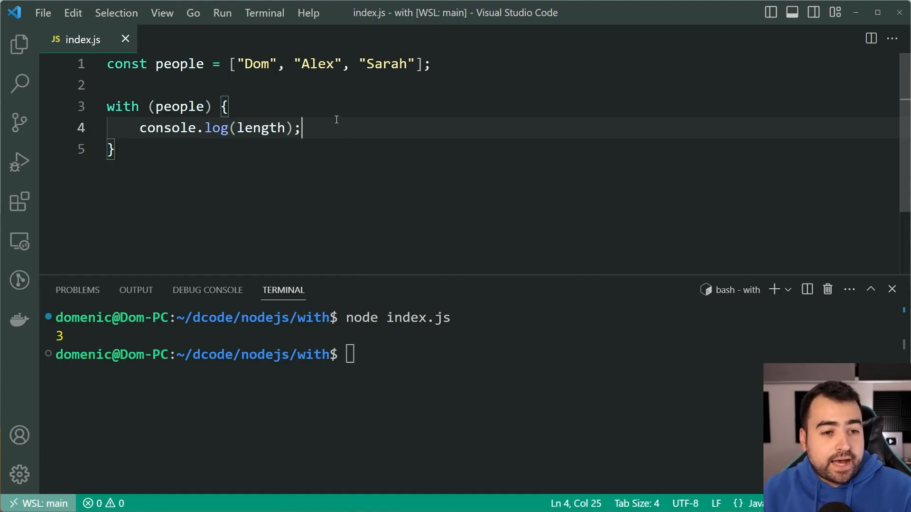
pyautogui.moveTo(350, 159)
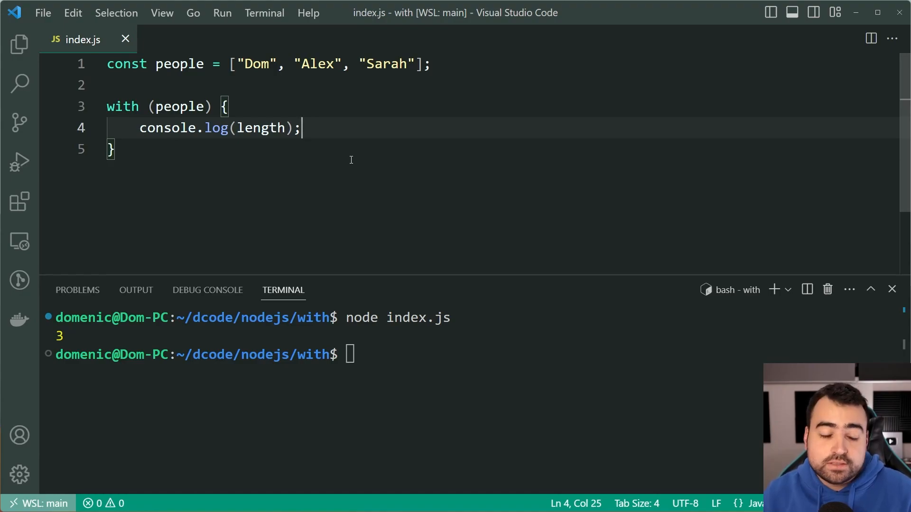
# Highlight people in the with statement and length in the log call to explain the output
pyautogui.doubleClick(180, 107)
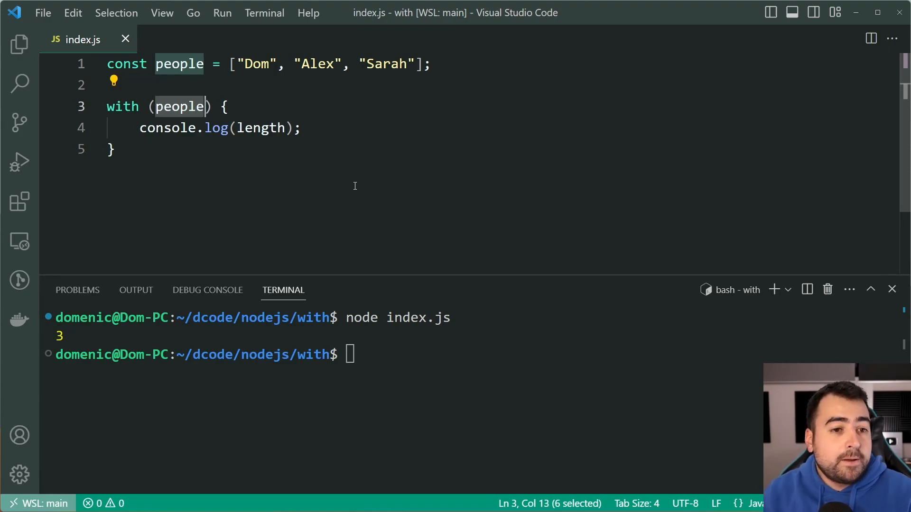
pyautogui.click(301, 128)
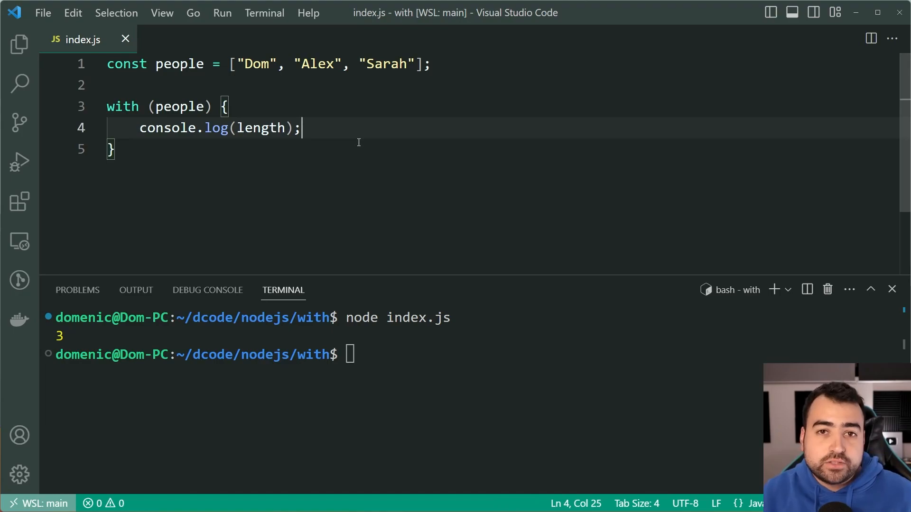
pyautogui.doubleClick(261, 128)
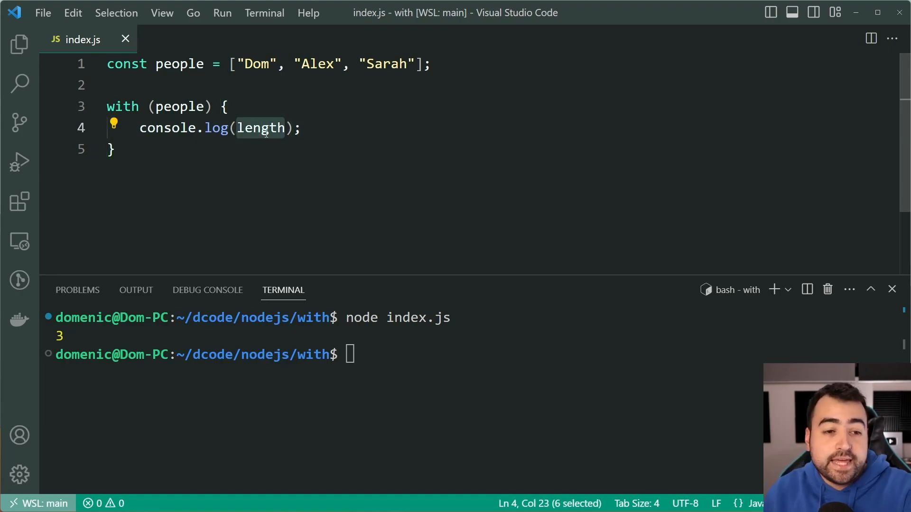
pyautogui.moveTo(527, 238)
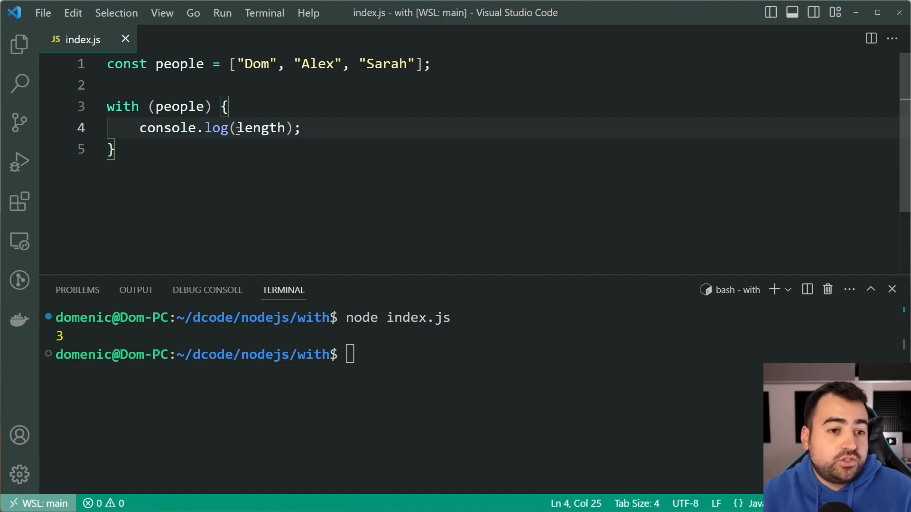
pyautogui.write('people.')
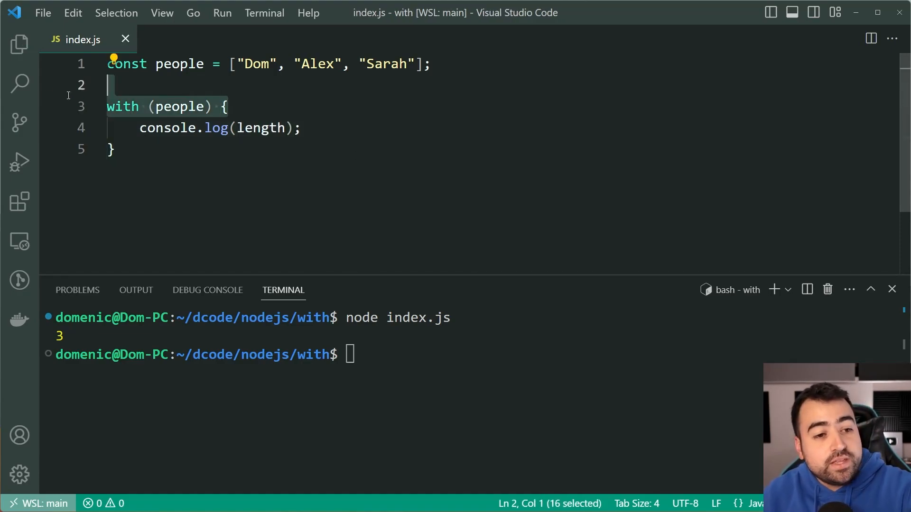
pyautogui.doubleClick(260, 128)
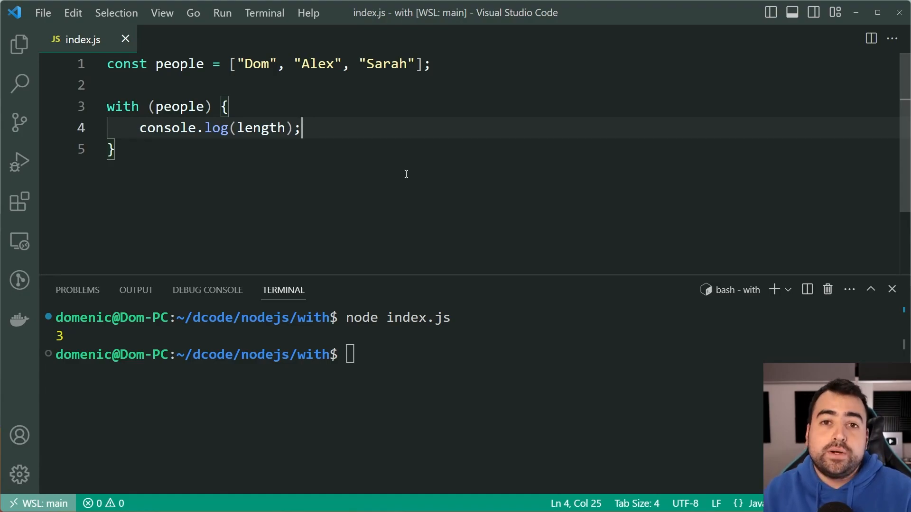
pyautogui.click(268, 128)
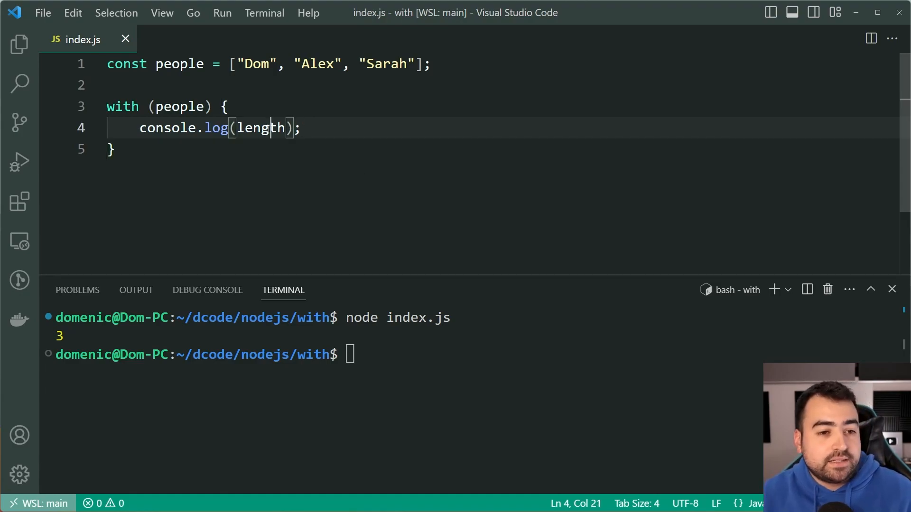
pyautogui.doubleClick(261, 128)
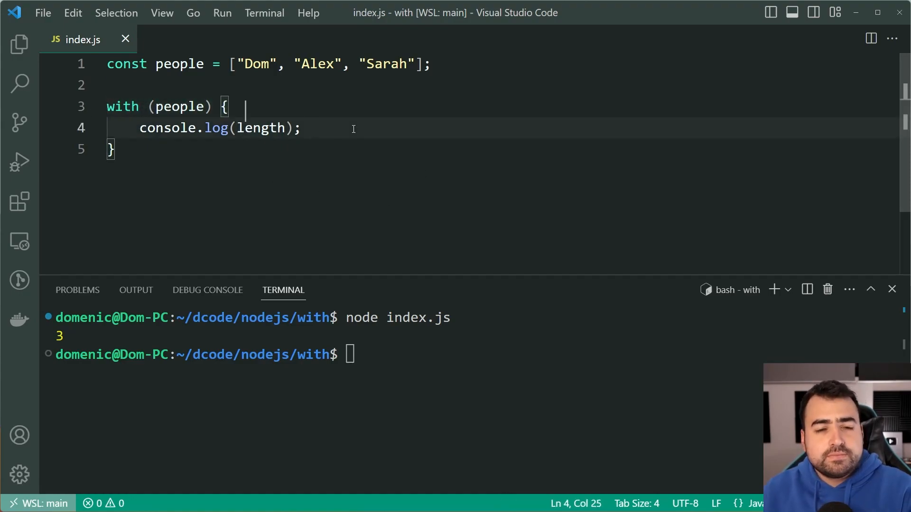
pyautogui.click(301, 128)
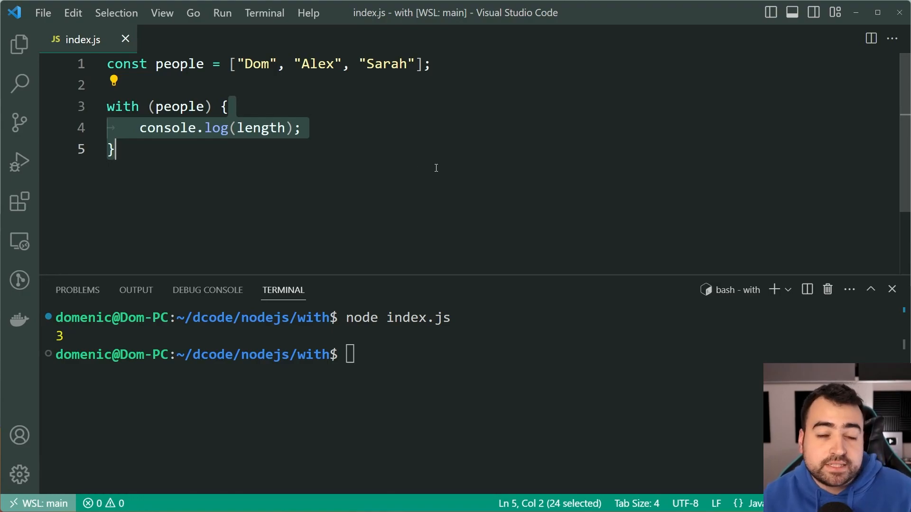
pyautogui.moveTo(457, 121)
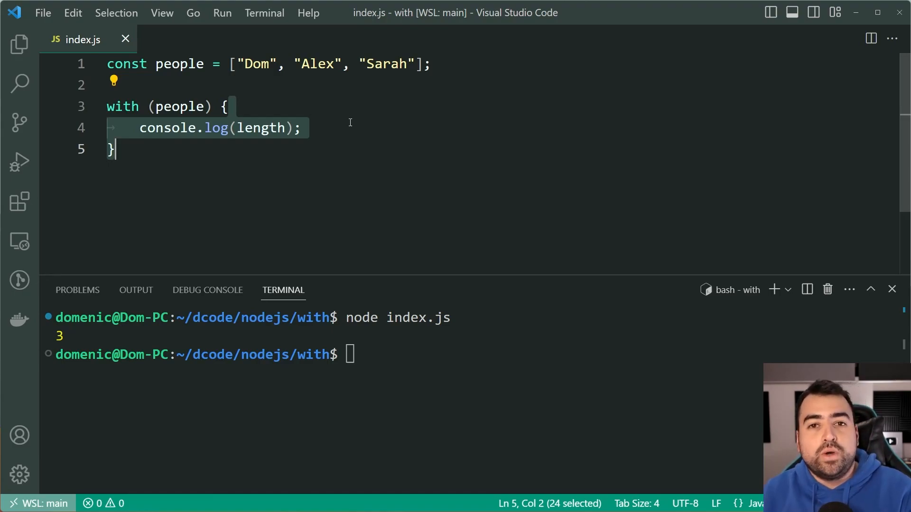
pyautogui.doubleClick(261, 128)
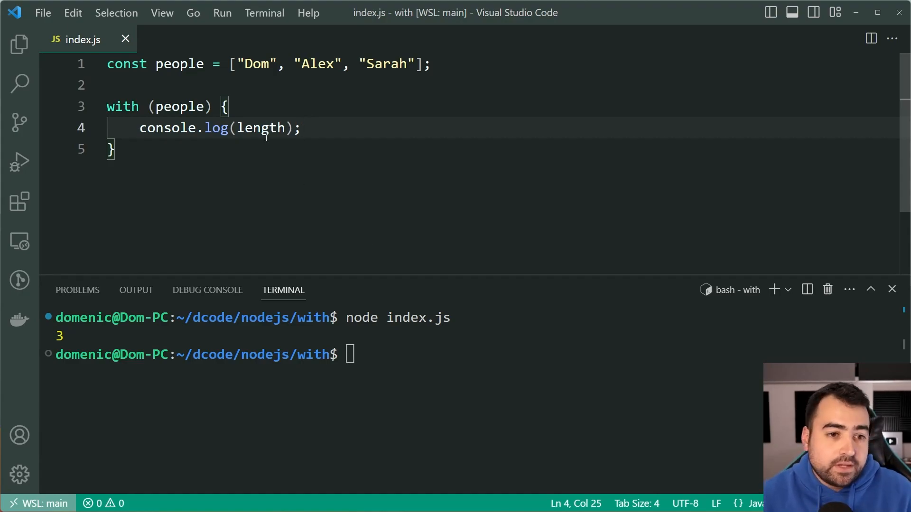
# Add push("Johnny") and shift(); inside the with block and save index.js
pyautogui.write('peo')
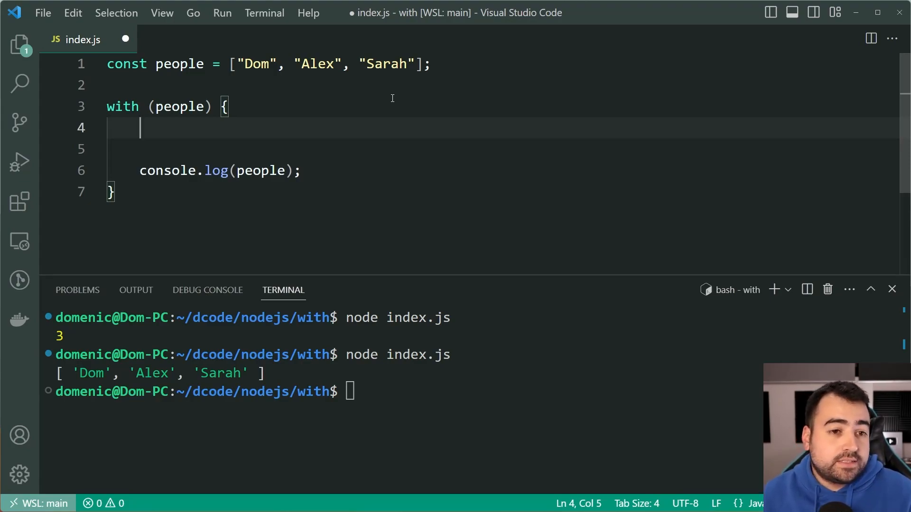
pyautogui.write('push')
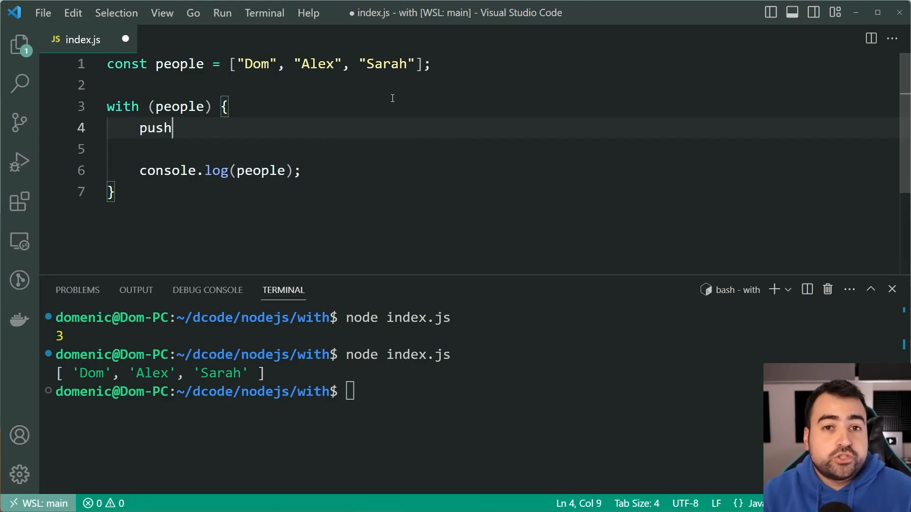
pyautogui.write('("Johnn");')
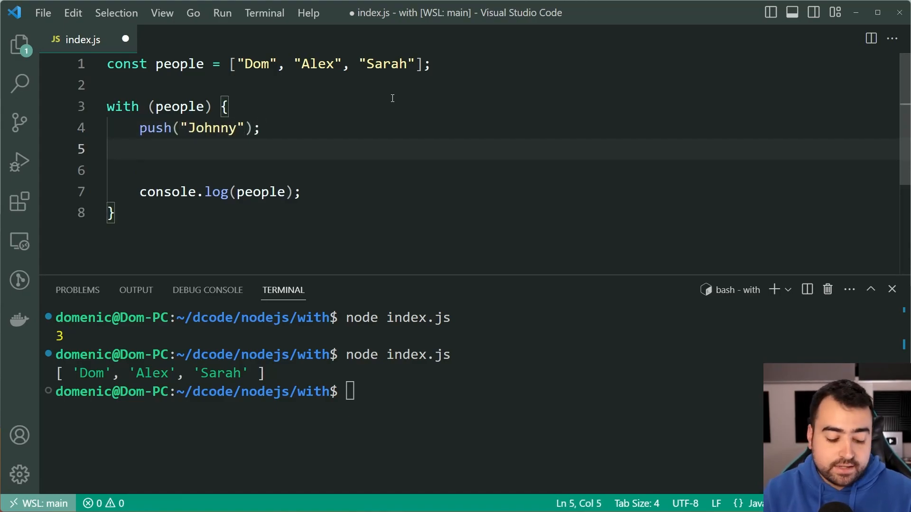
pyautogui.write('shift();')
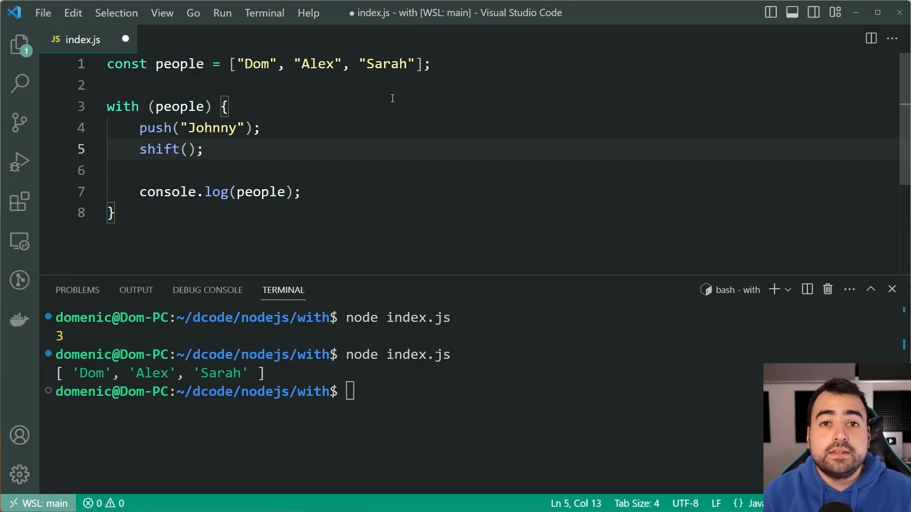
pyautogui.press('ctrl+s')
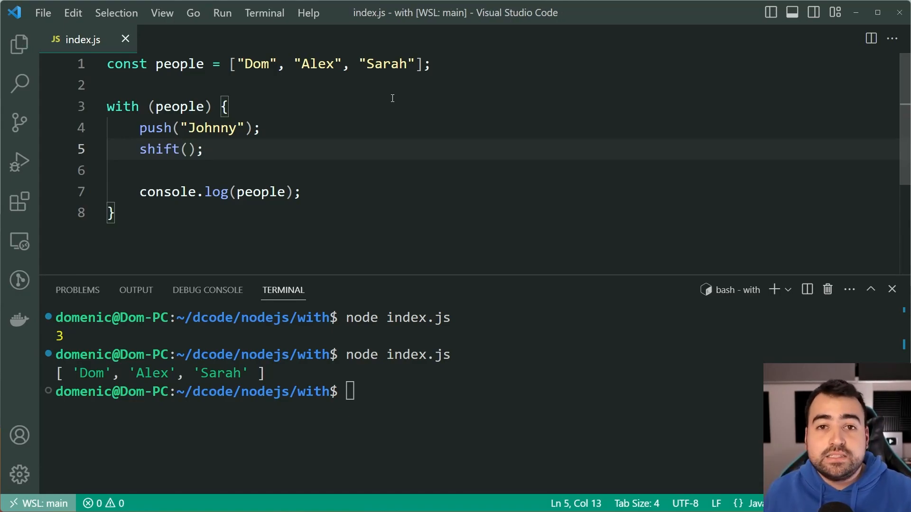
# Highlight the shift() call to explain it before running
pyautogui.doubleClick(212, 129)
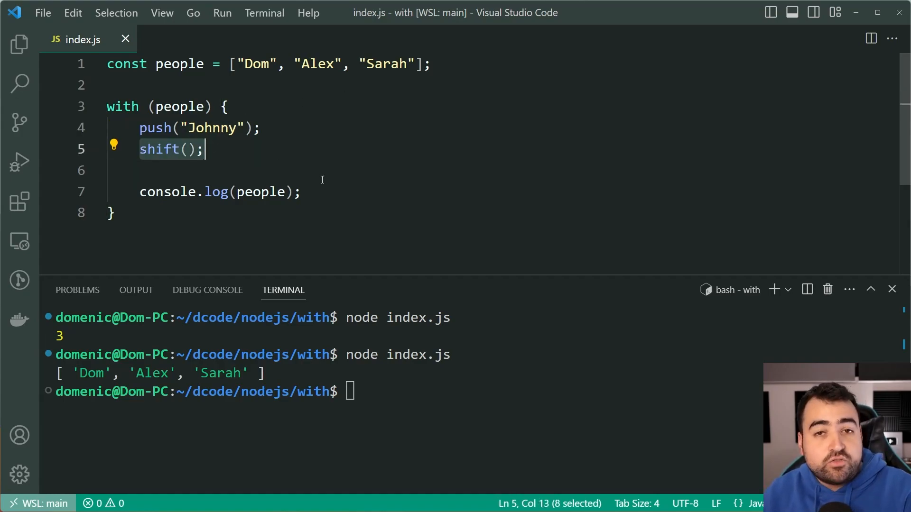
pyautogui.moveTo(387, 212)
pyautogui.write('node index.js')
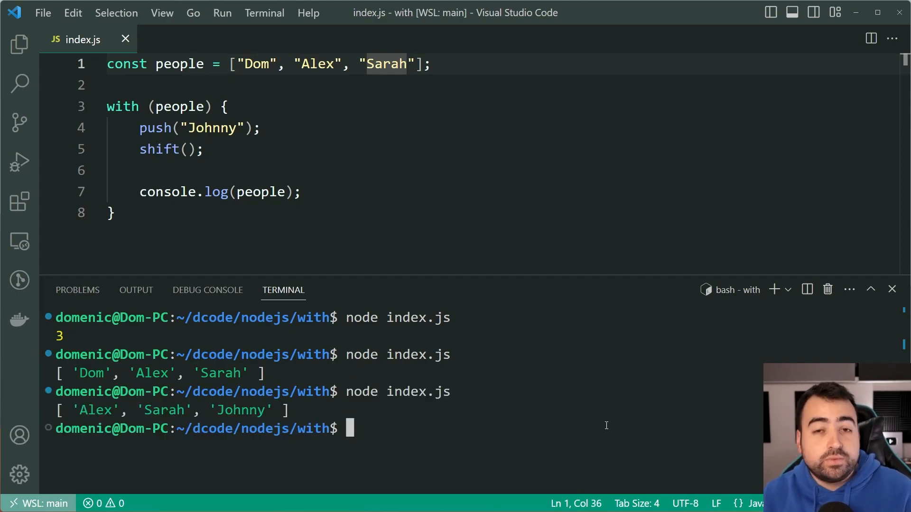
pyautogui.moveTo(328, 343)
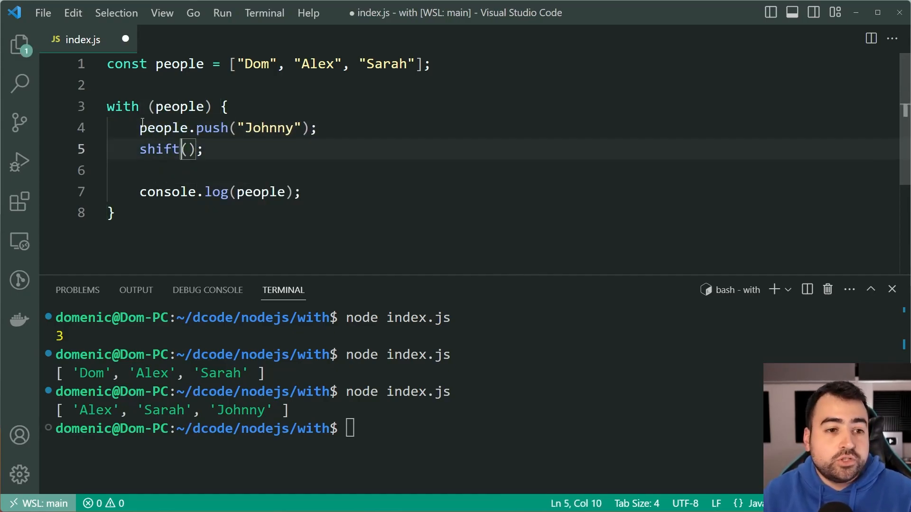
# Prefix the push call with people. and point out the with block's opening and the shift() line
pyautogui.write('people')
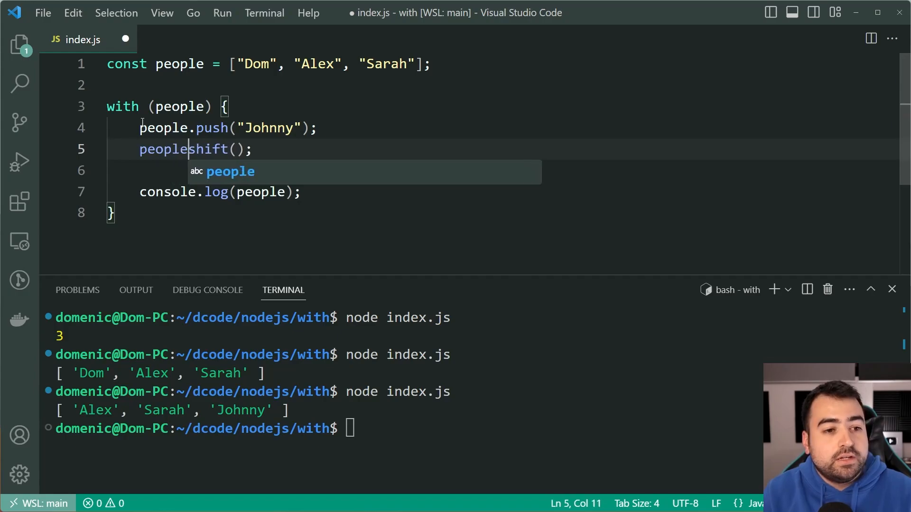
pyautogui.write('.')
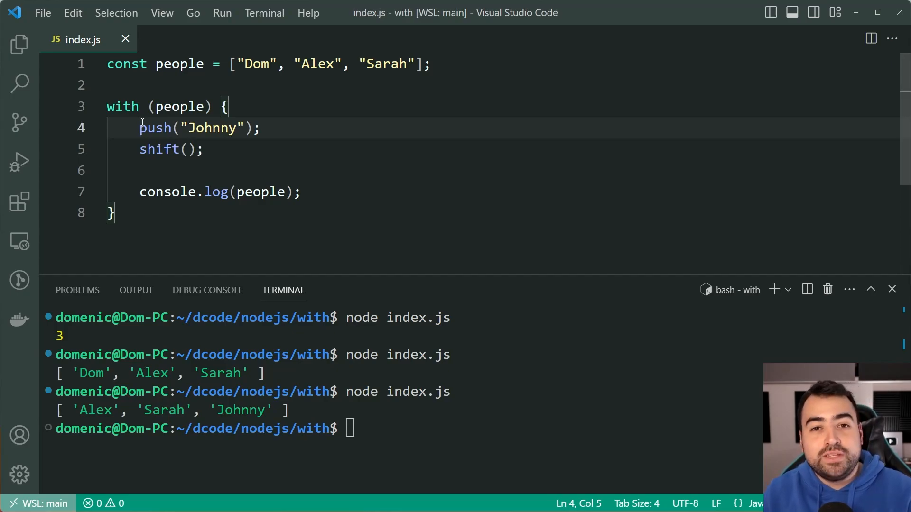
pyautogui.moveTo(456, 184)
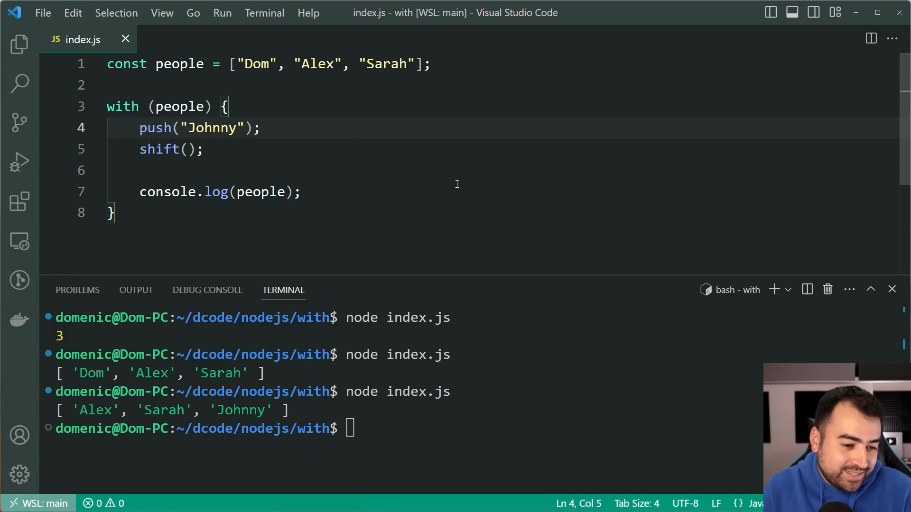
pyautogui.click(222, 106)
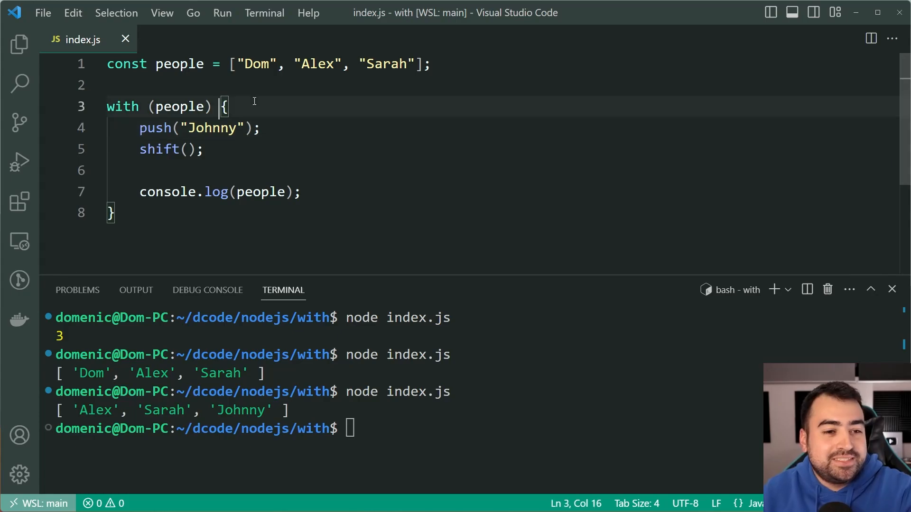
pyautogui.moveTo(407, 198)
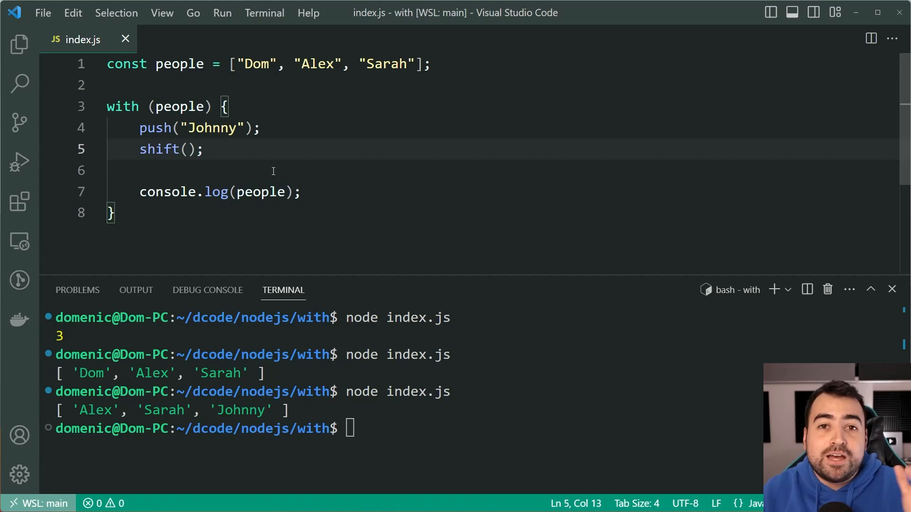
pyautogui.click(180, 106)
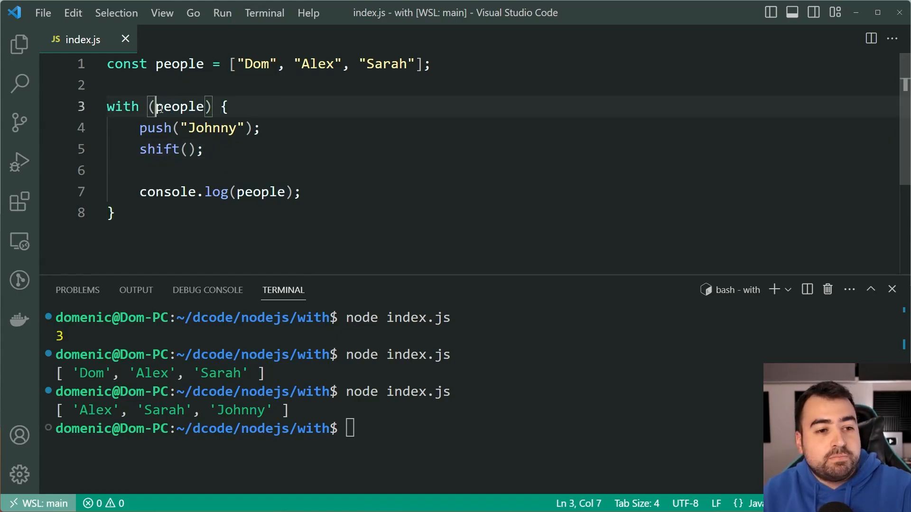
# Highlight the people references in the with parentheses and the console.log call to explain the scope
pyautogui.doubleClick(180, 106)
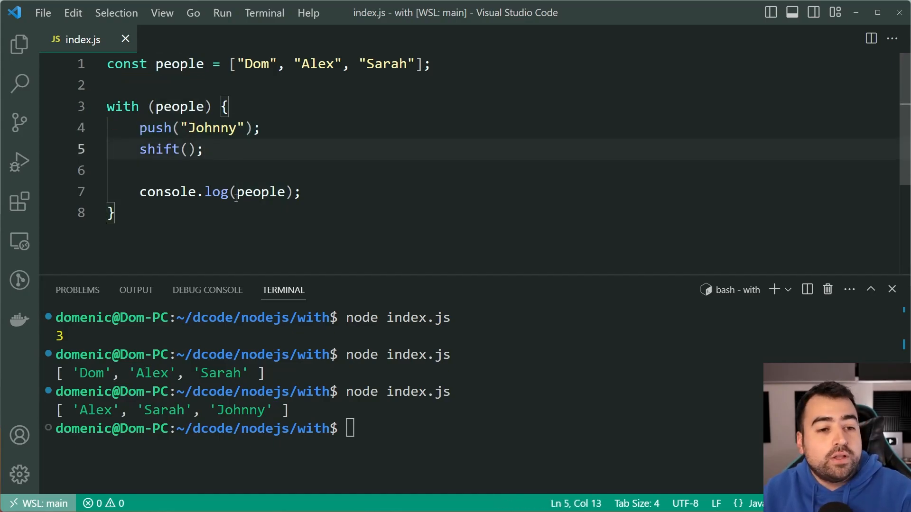
pyautogui.doubleClick(260, 192)
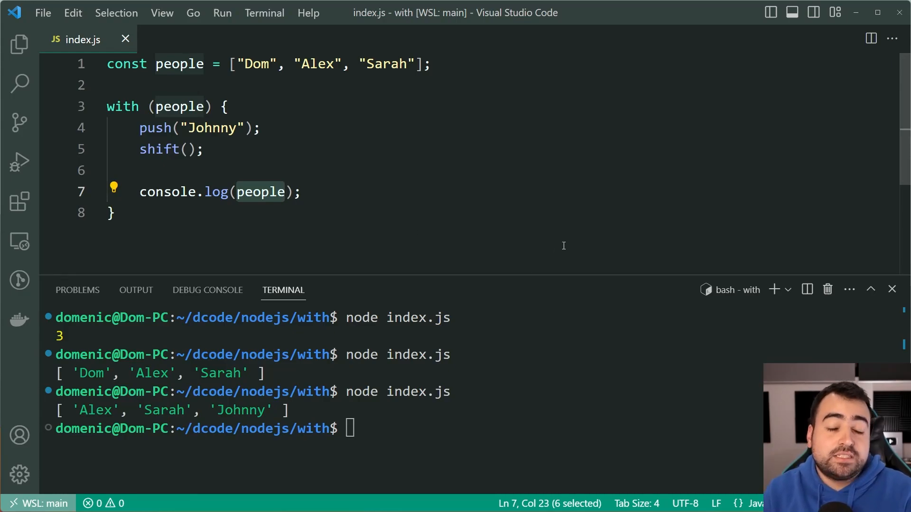
pyautogui.moveTo(482, 218)
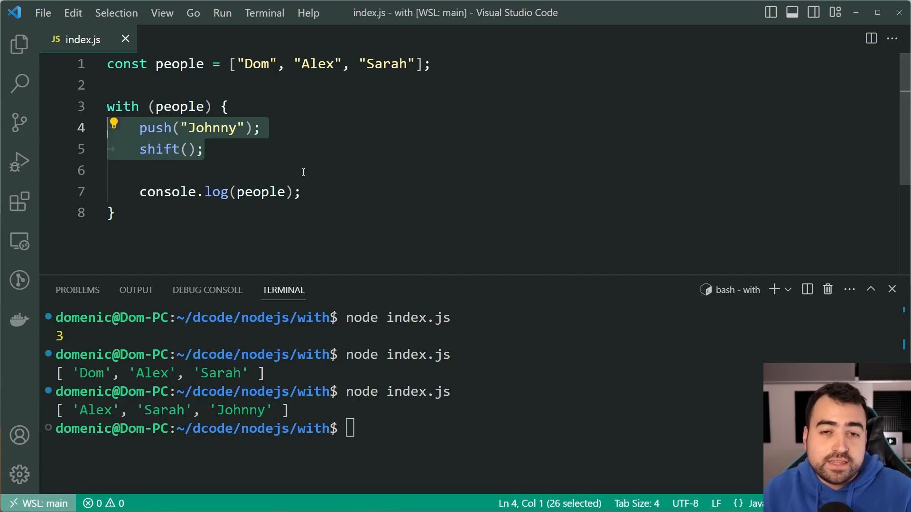
pyautogui.click(201, 149)
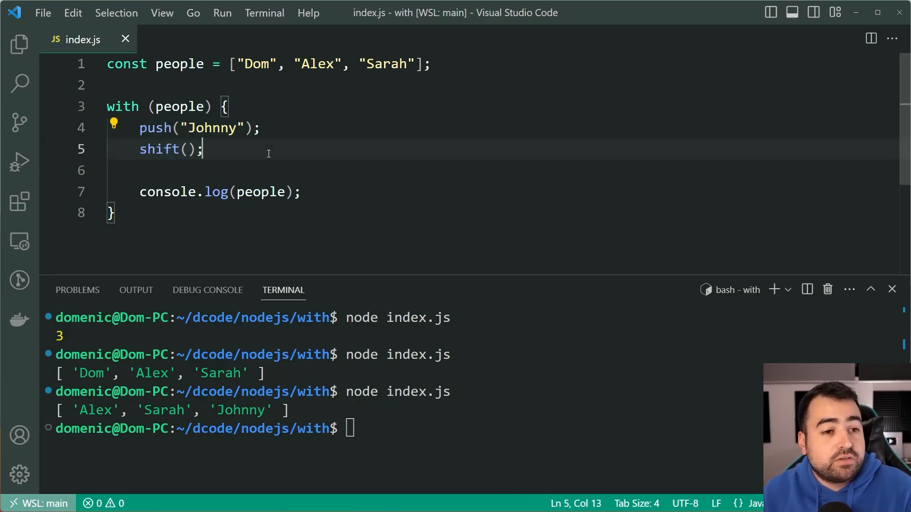
pyautogui.doubleClick(180, 106)
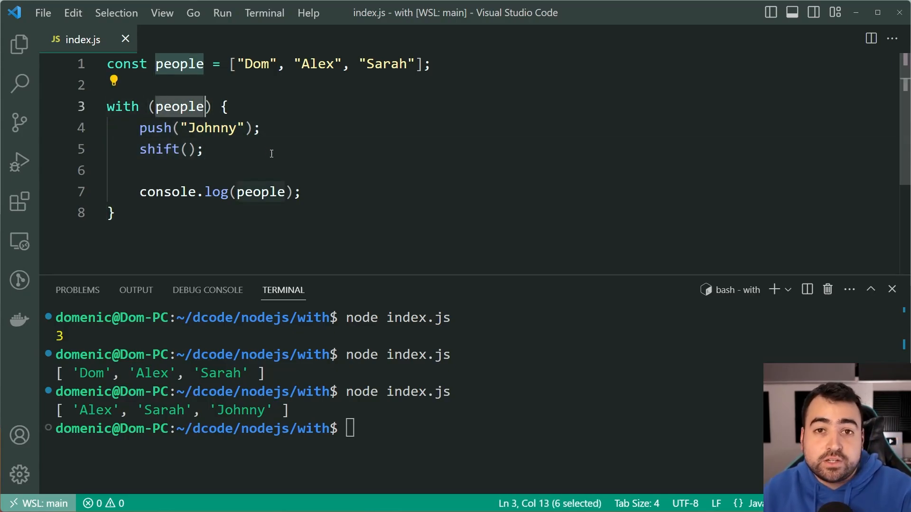